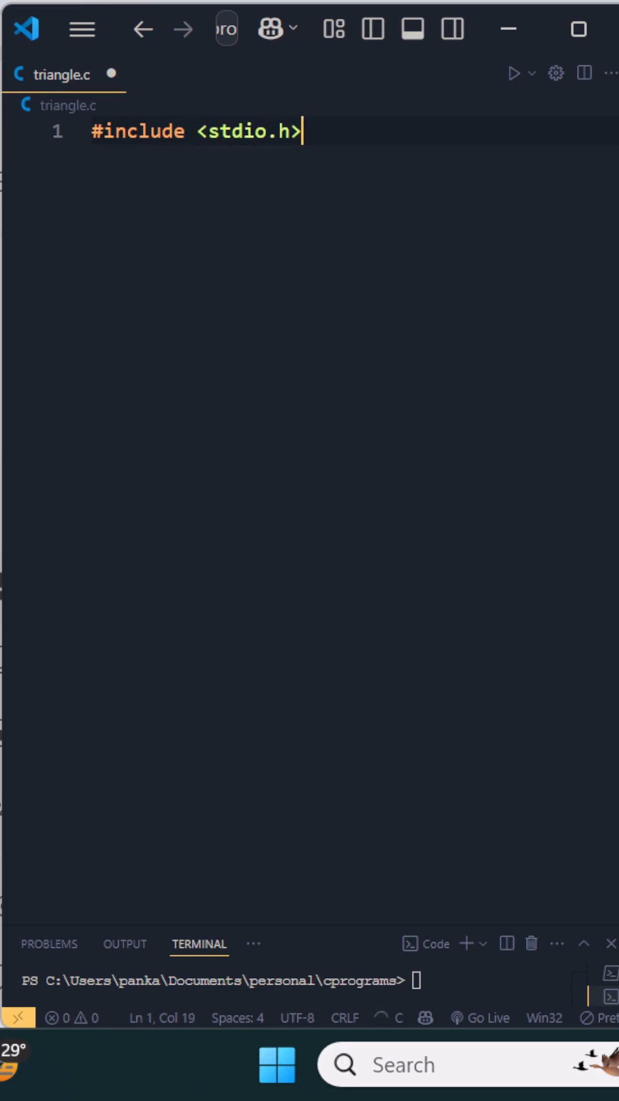
pyautogui.write('int main()')
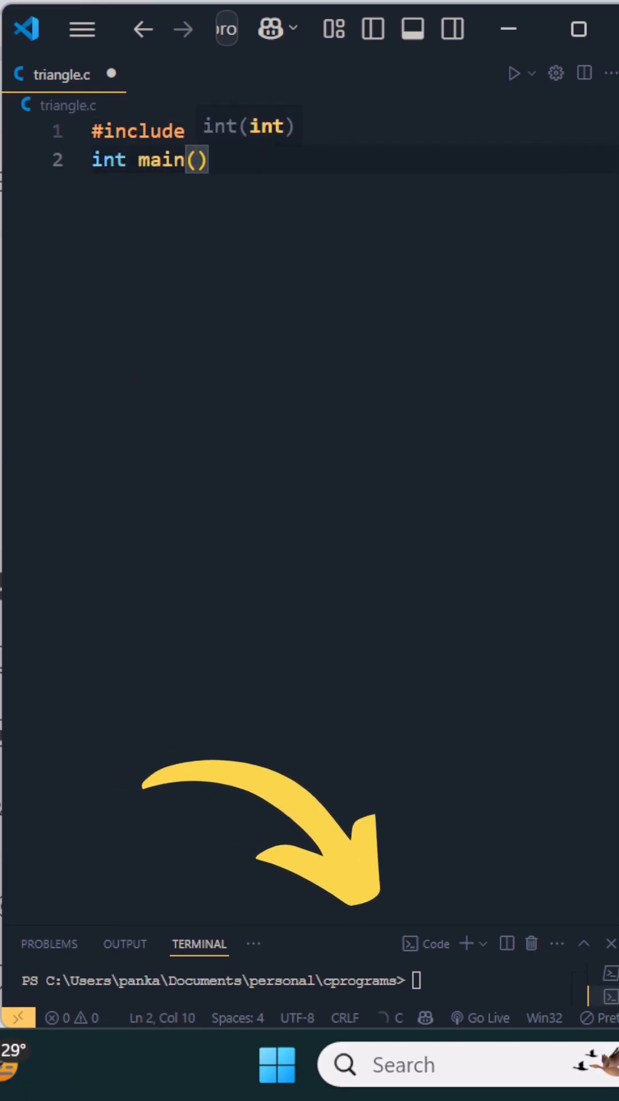
pyautogui.write('return 0;')
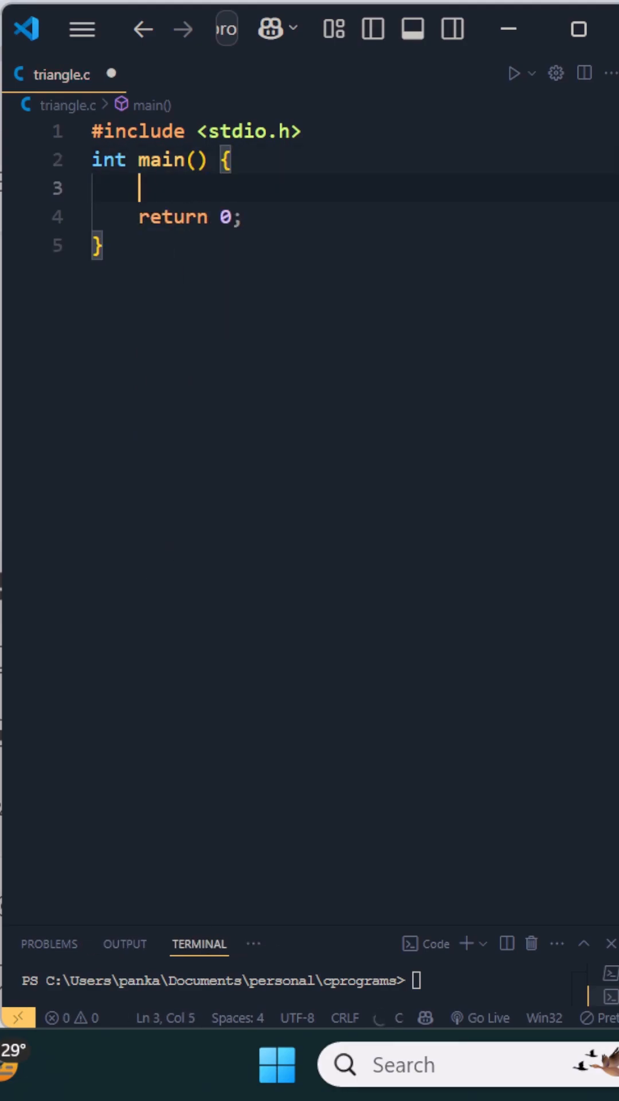
pyautogui.write('int rows =')
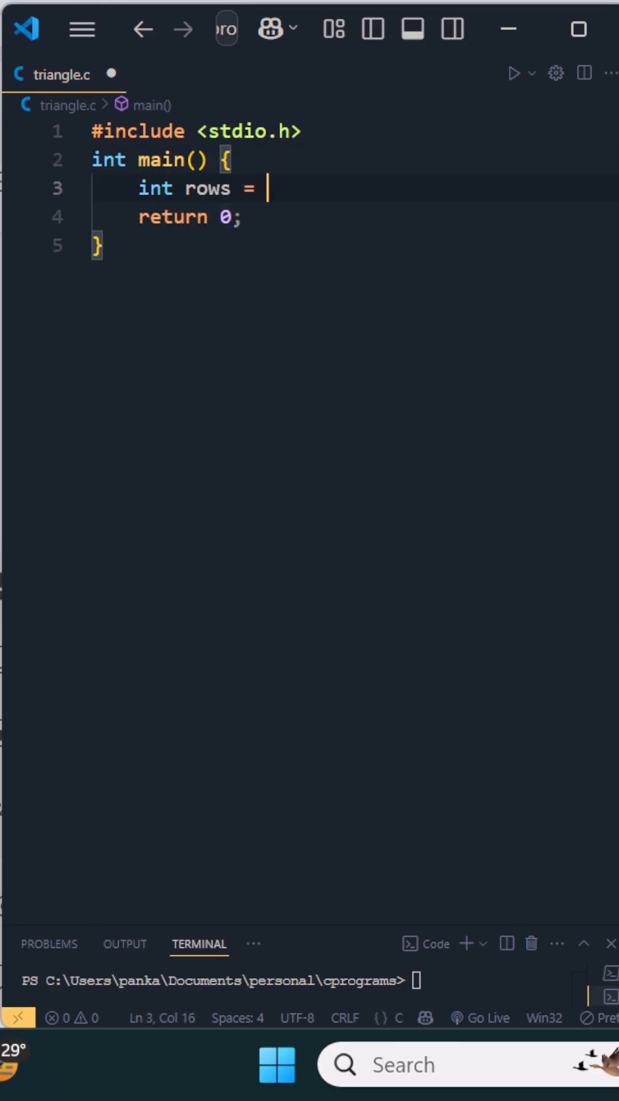
pyautogui.write('5;')
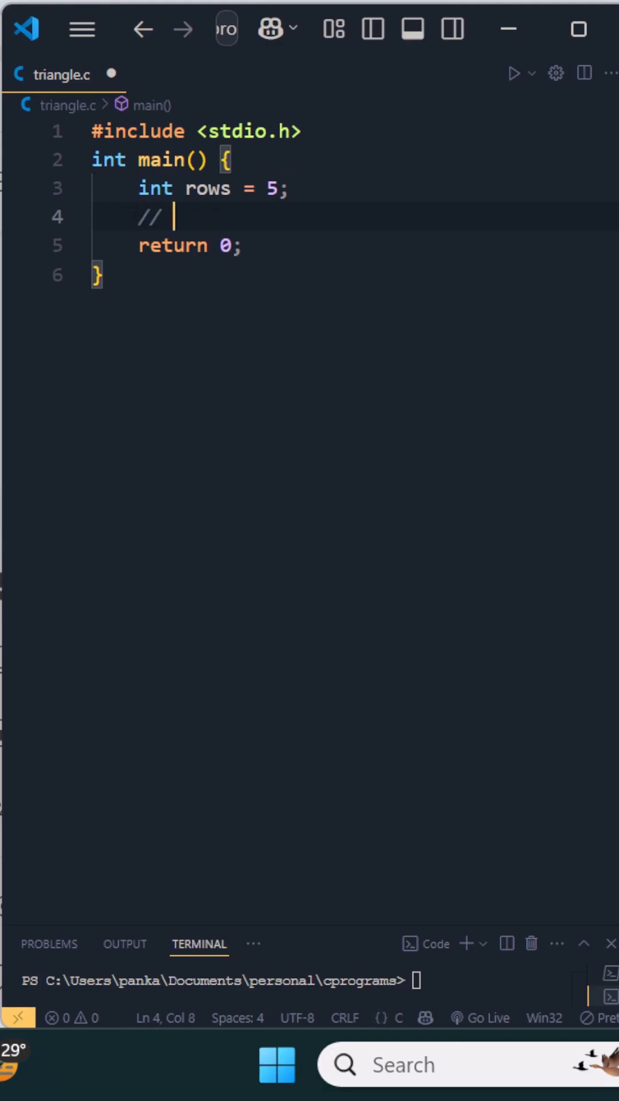
pyautogui.write('outer for lo')
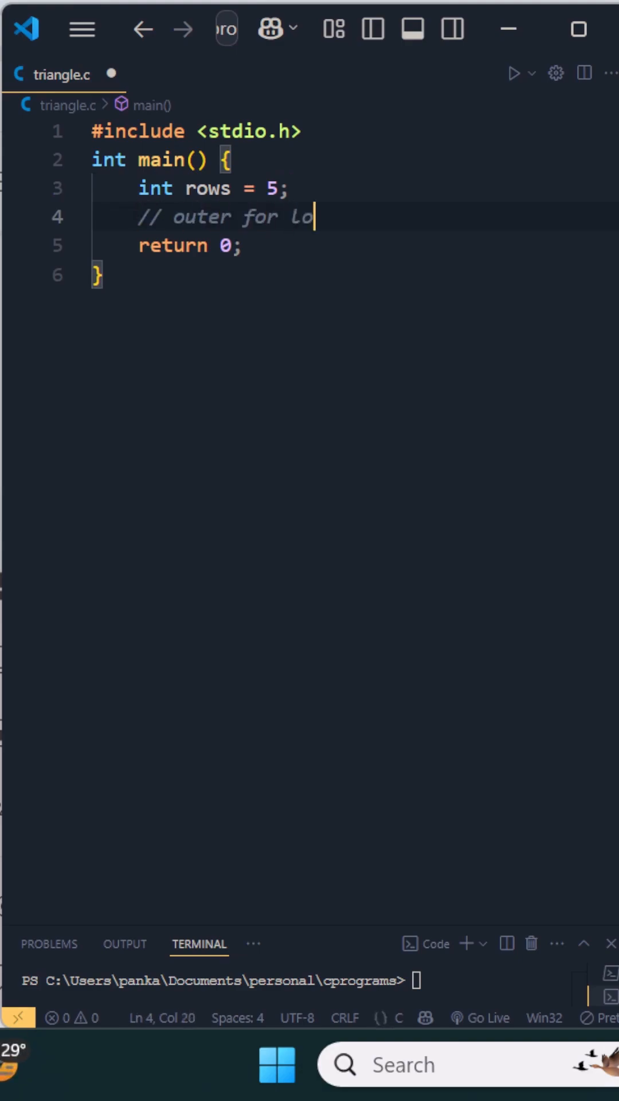
pyautogui.write('op for rows')
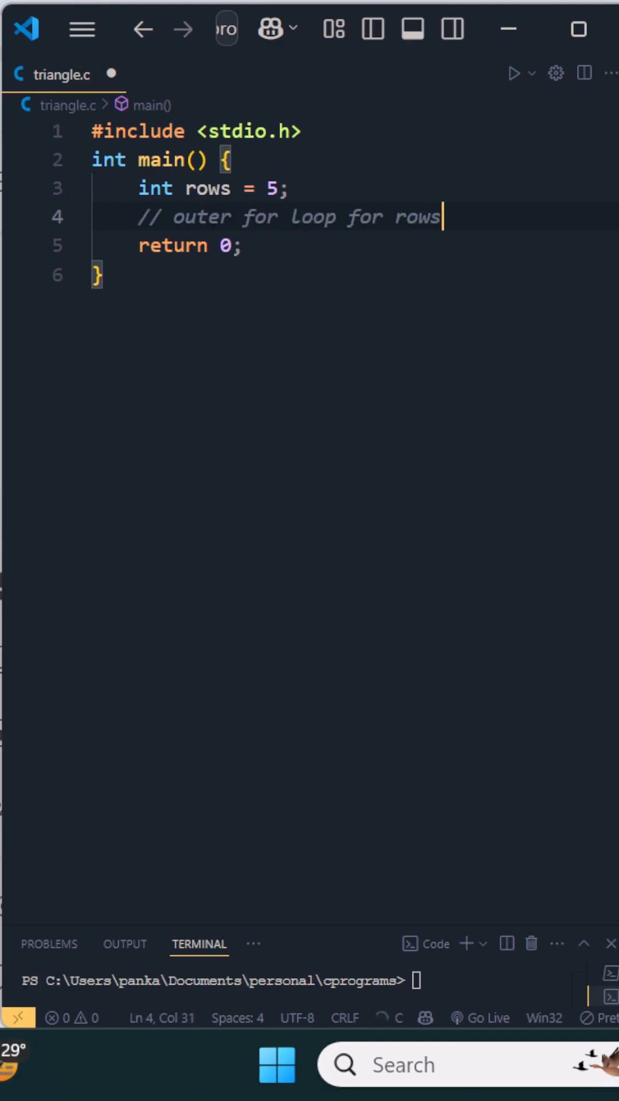
pyautogui.write('for()')
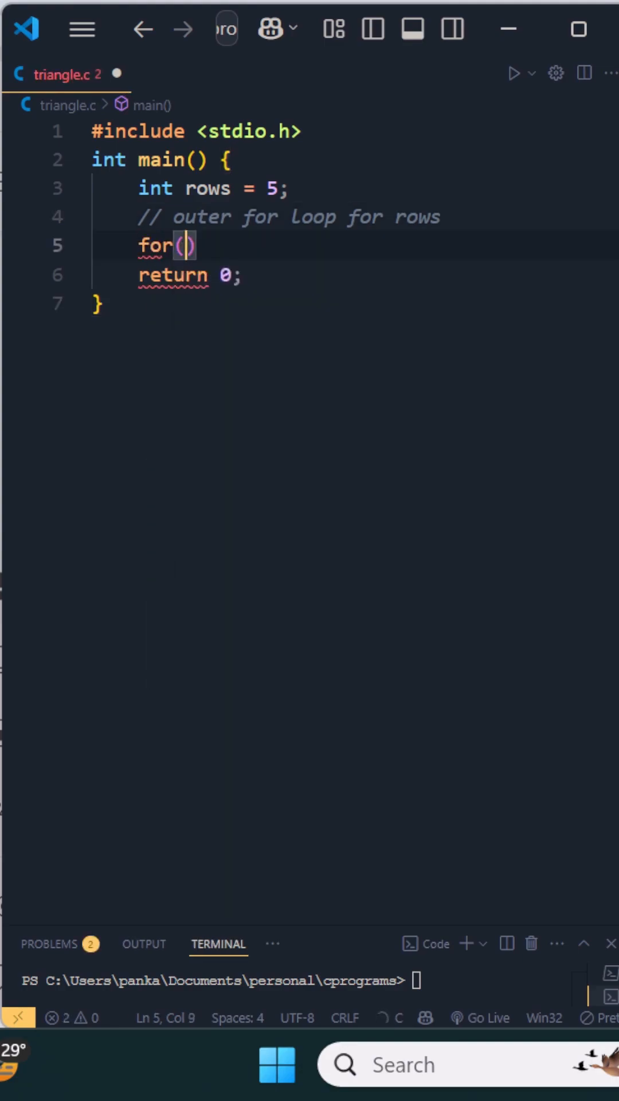
pyautogui.write('int i = rows')
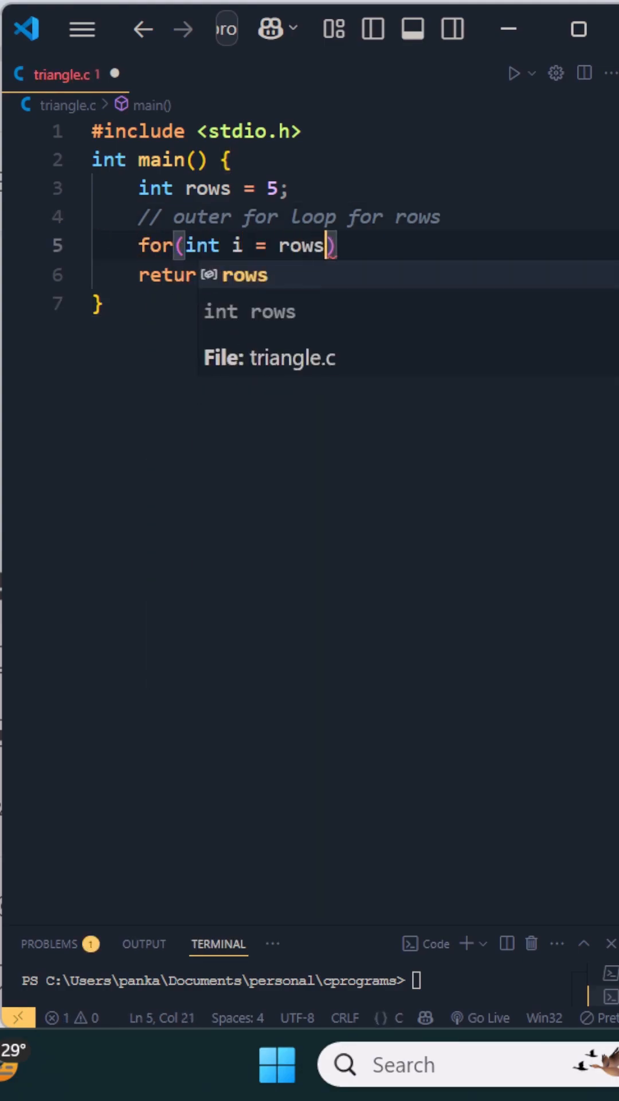
pyautogui.write('; i>')
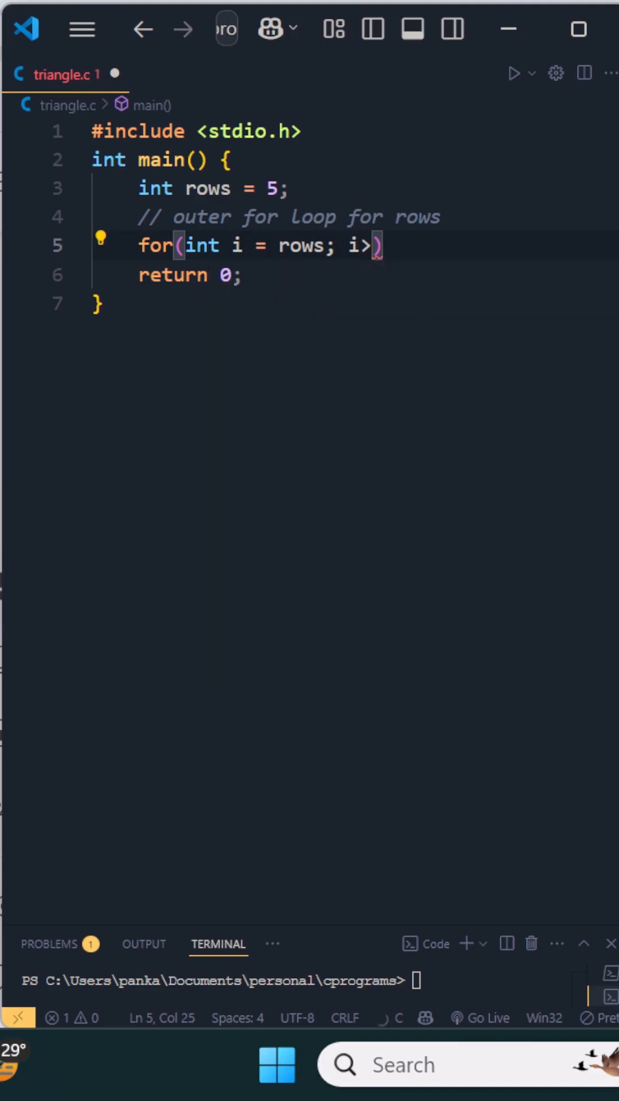
pyautogui.write('=1; i--')
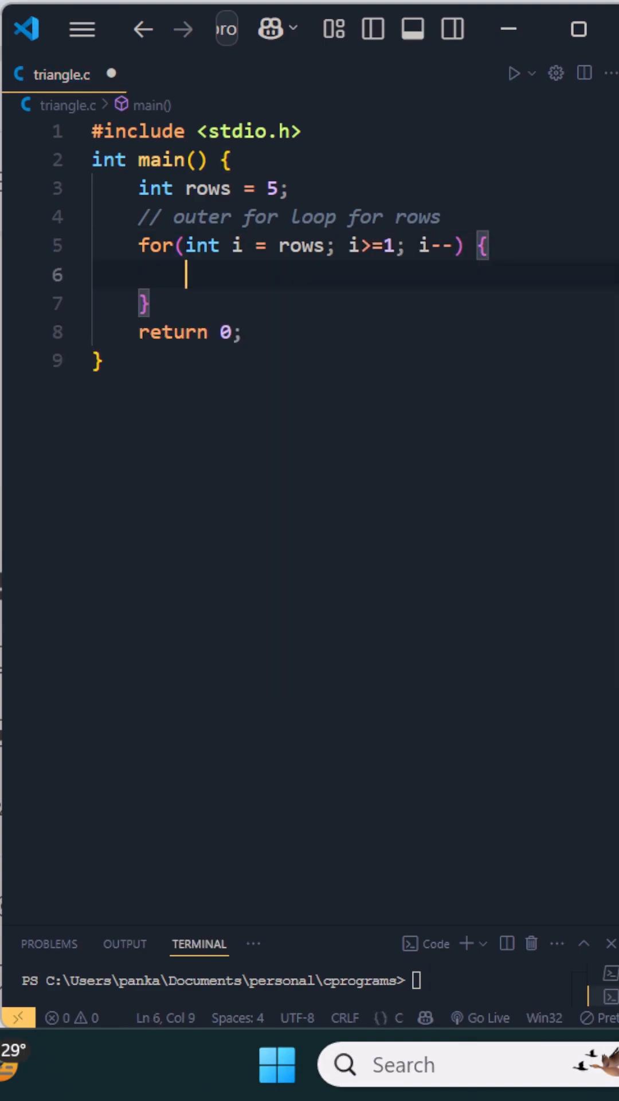
pyautogui.write('// inner for loop for columns')
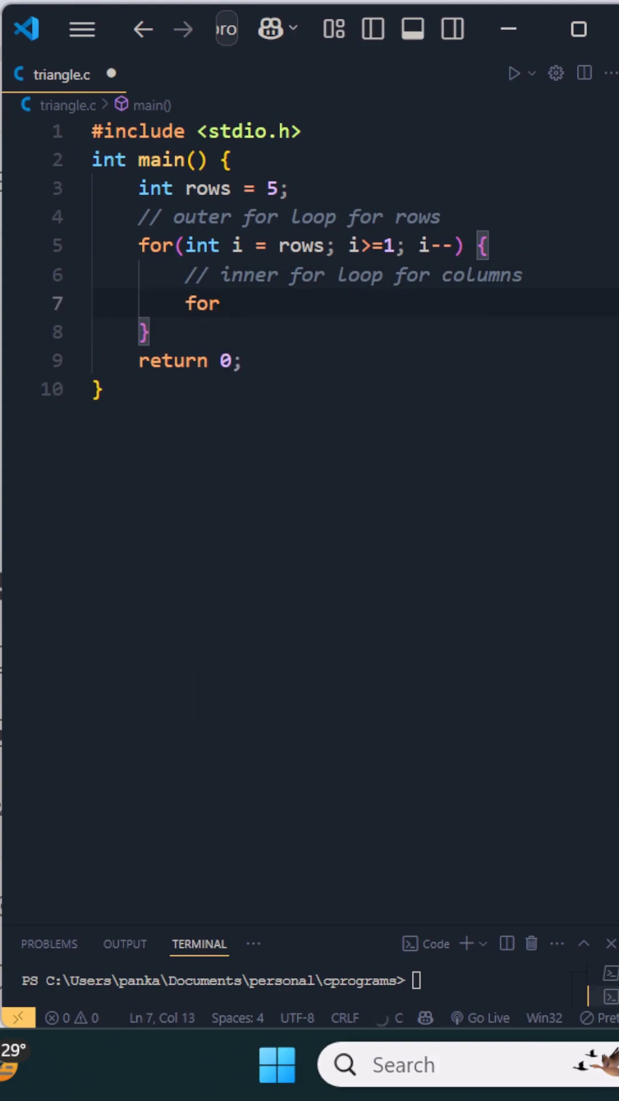
pyautogui.write('(int j =')
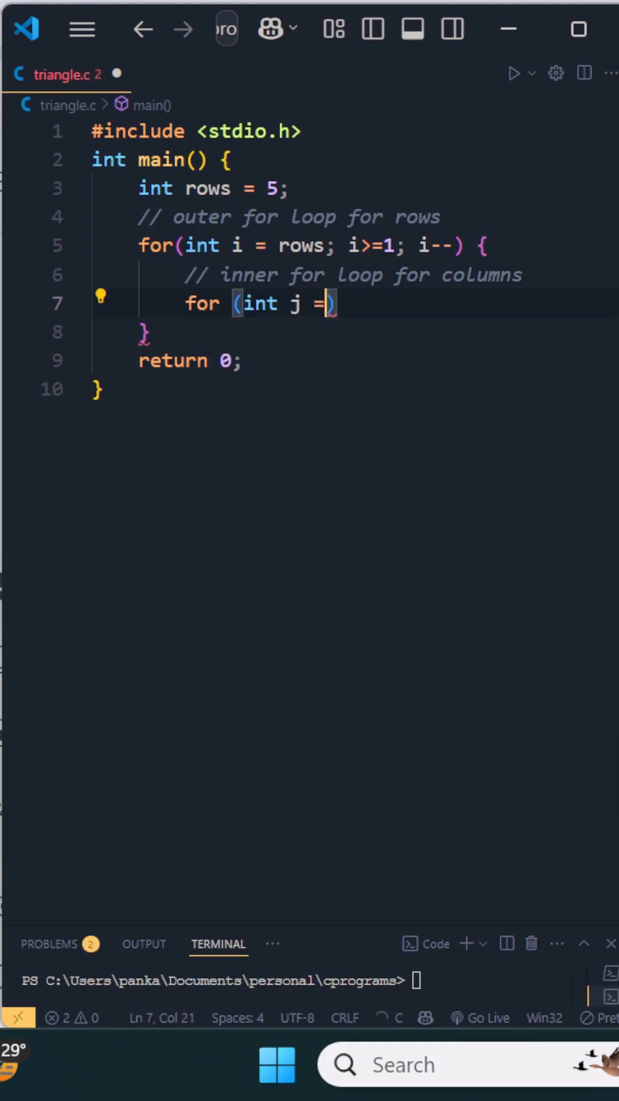
pyautogui.write('1; j<=')
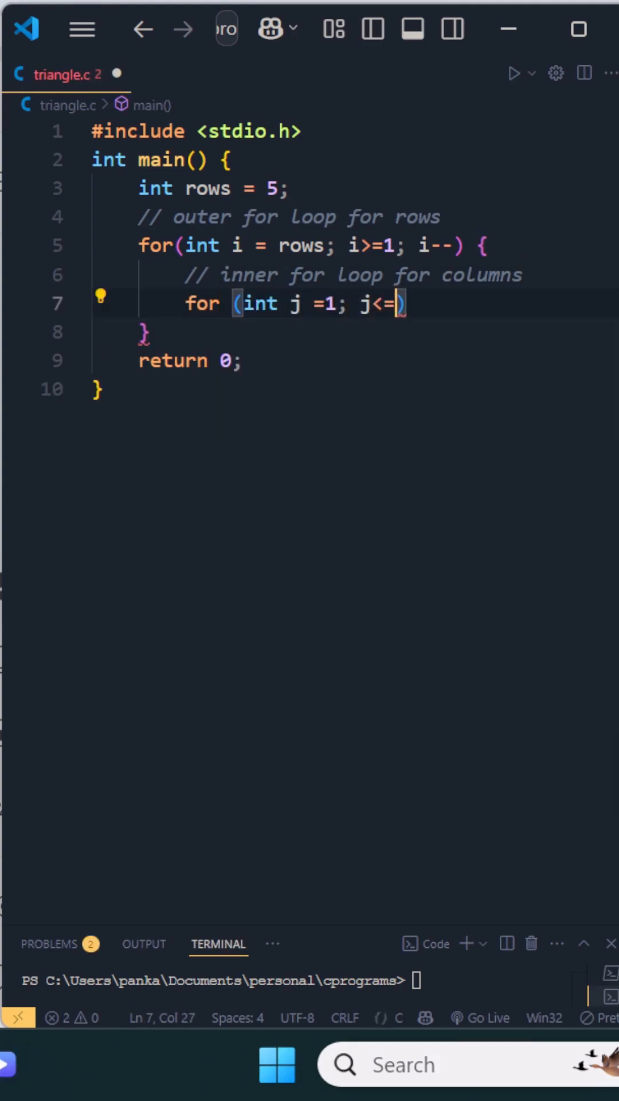
pyautogui.write('2*')
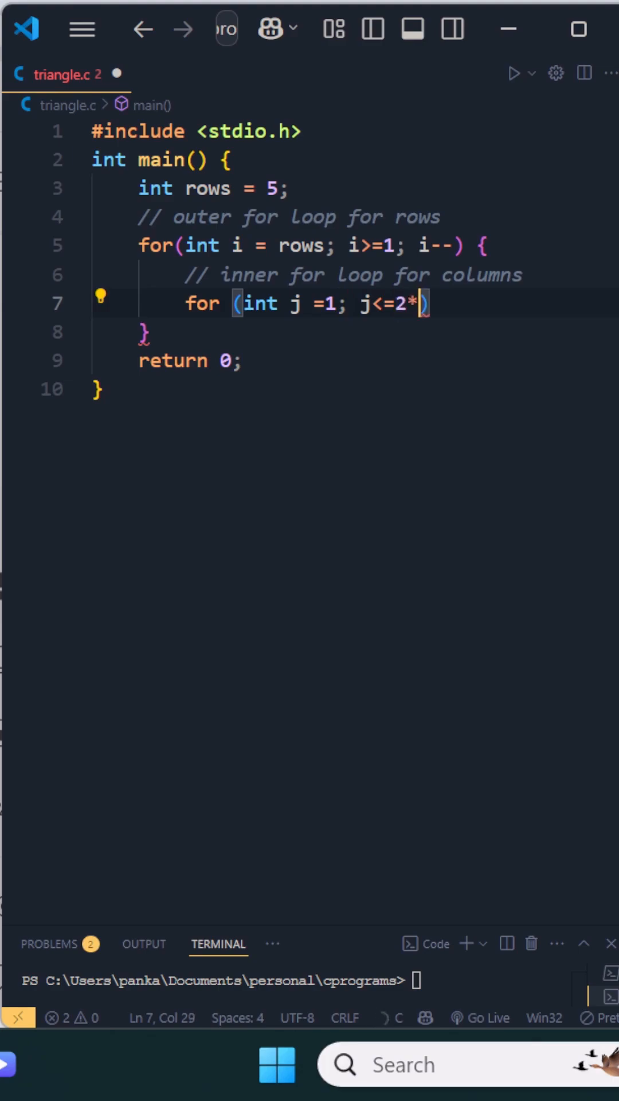
pyautogui.write('rows -')
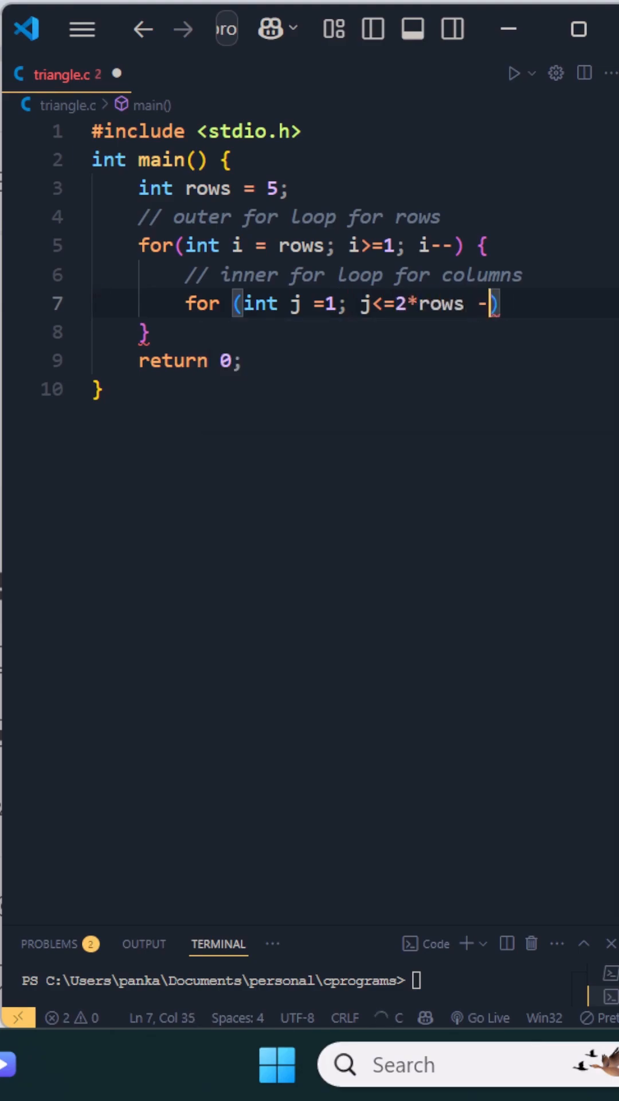
pyautogui.write('1; j++')
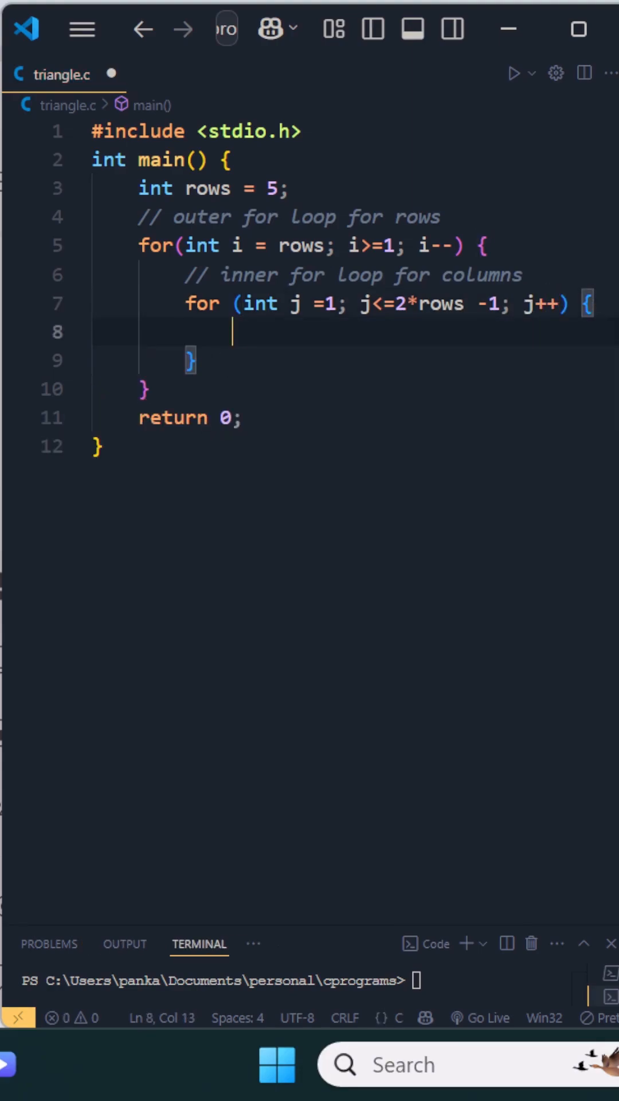
pyautogui.write('// condition to print *')
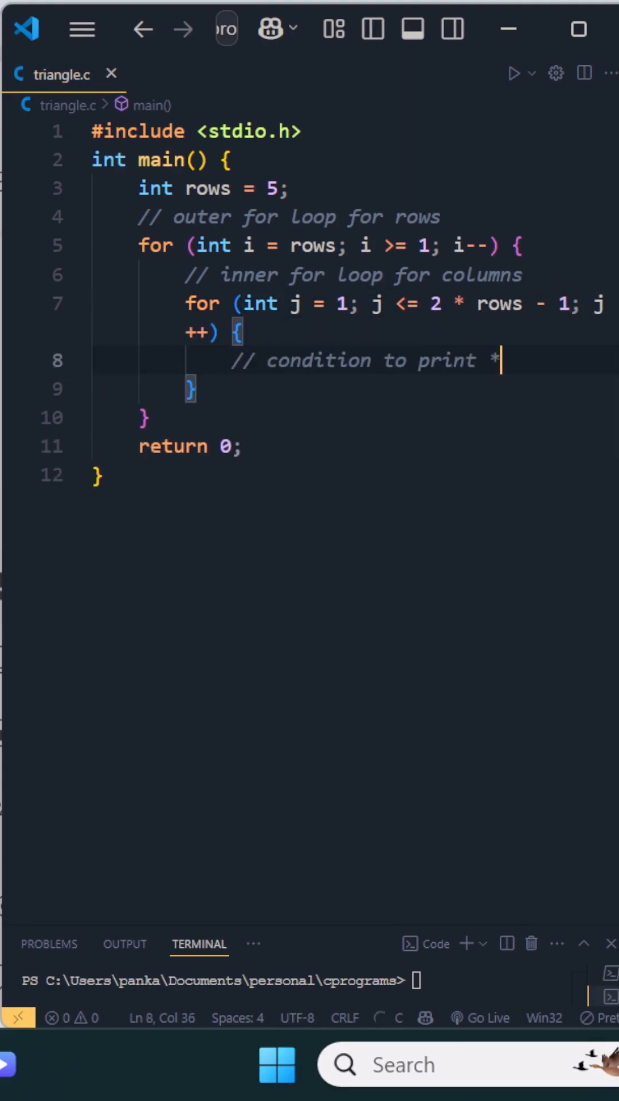
pyautogui.write('if(')
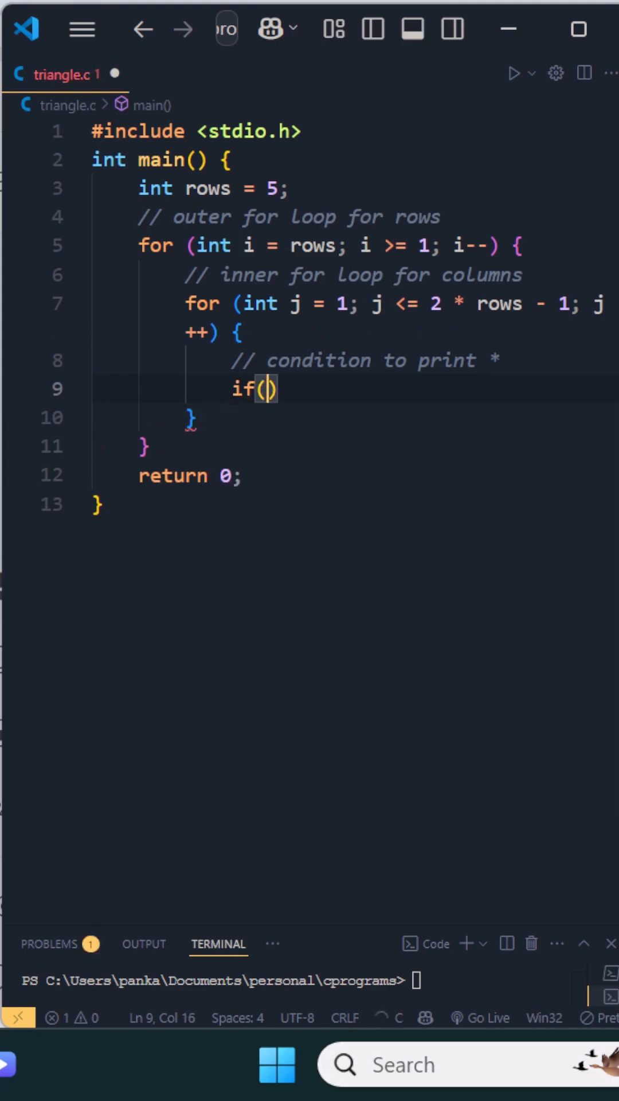
pyautogui.write('j>')
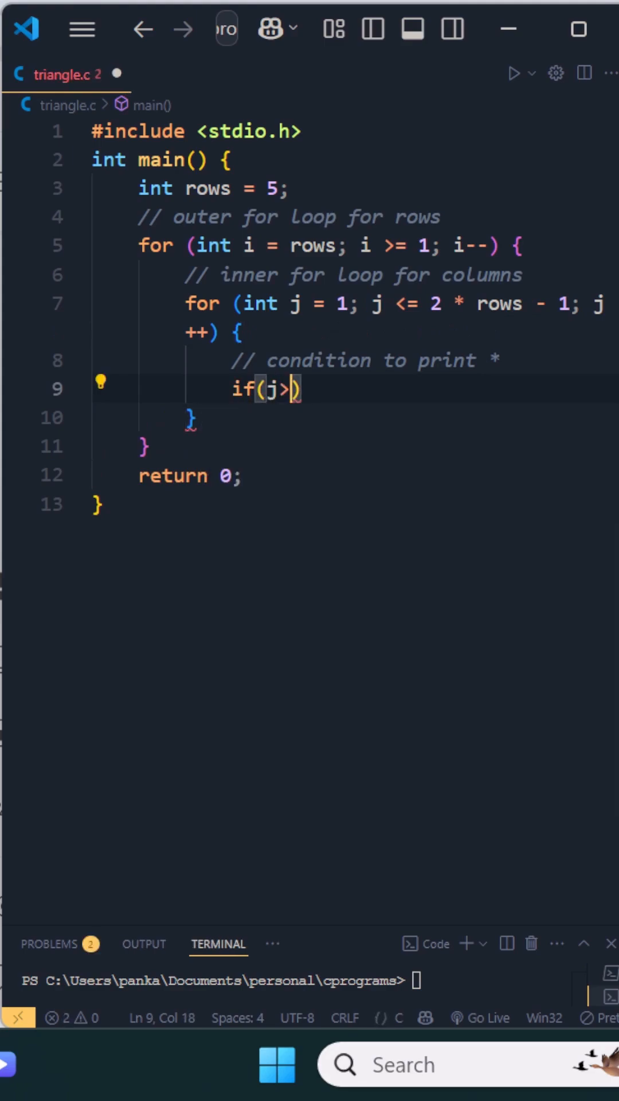
pyautogui.write('=rows')
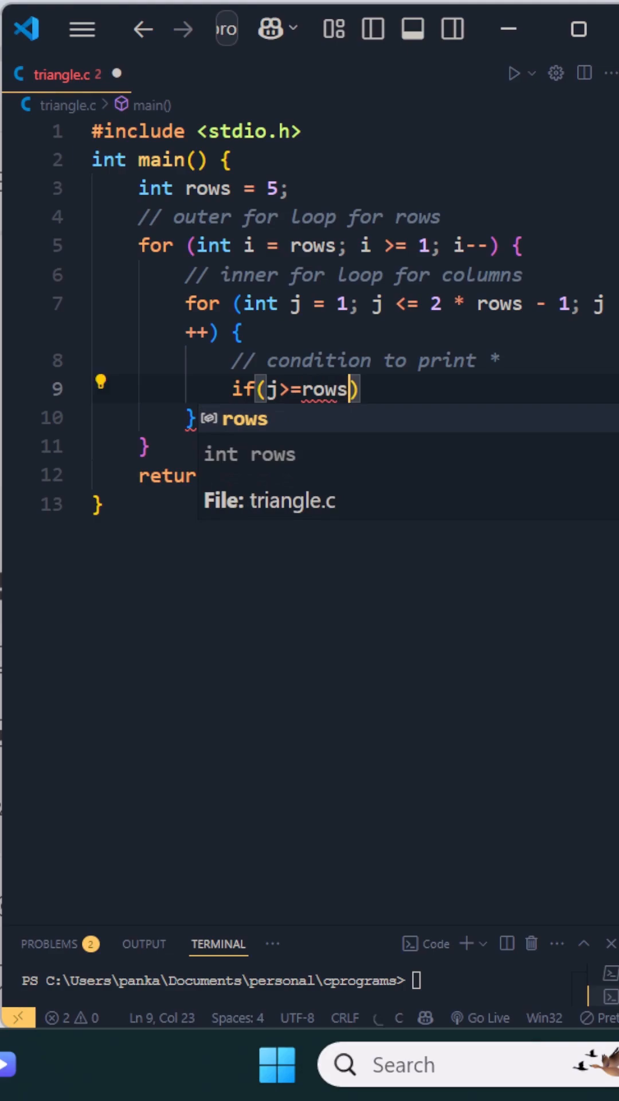
pyautogui.write('-(i-1')
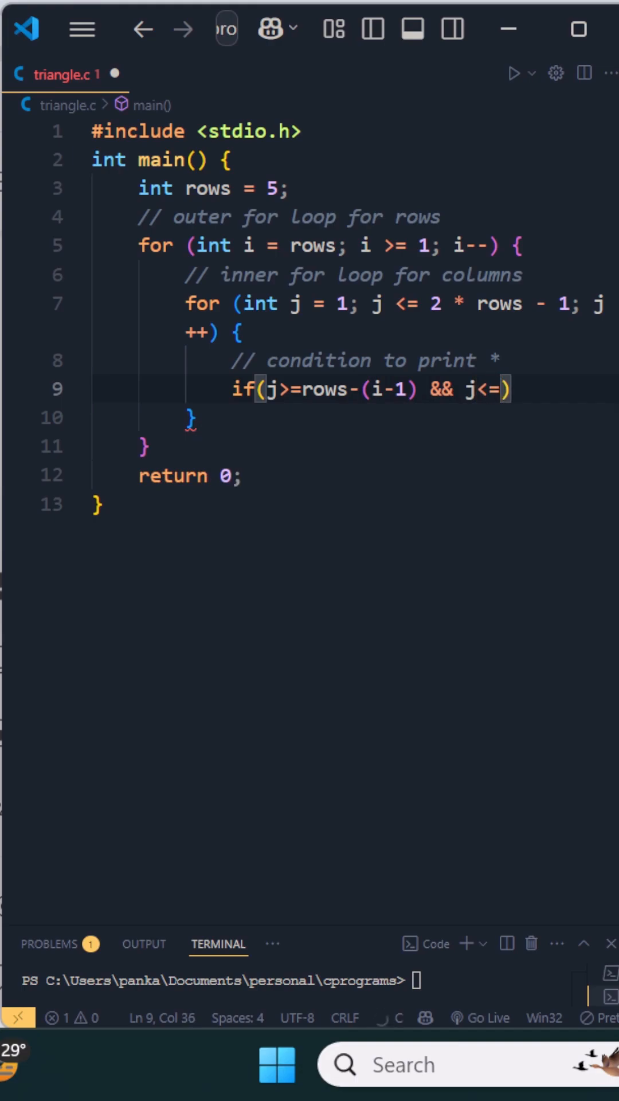
pyautogui.write('rows+(i-1')
pyautogui.write('printf("*");')
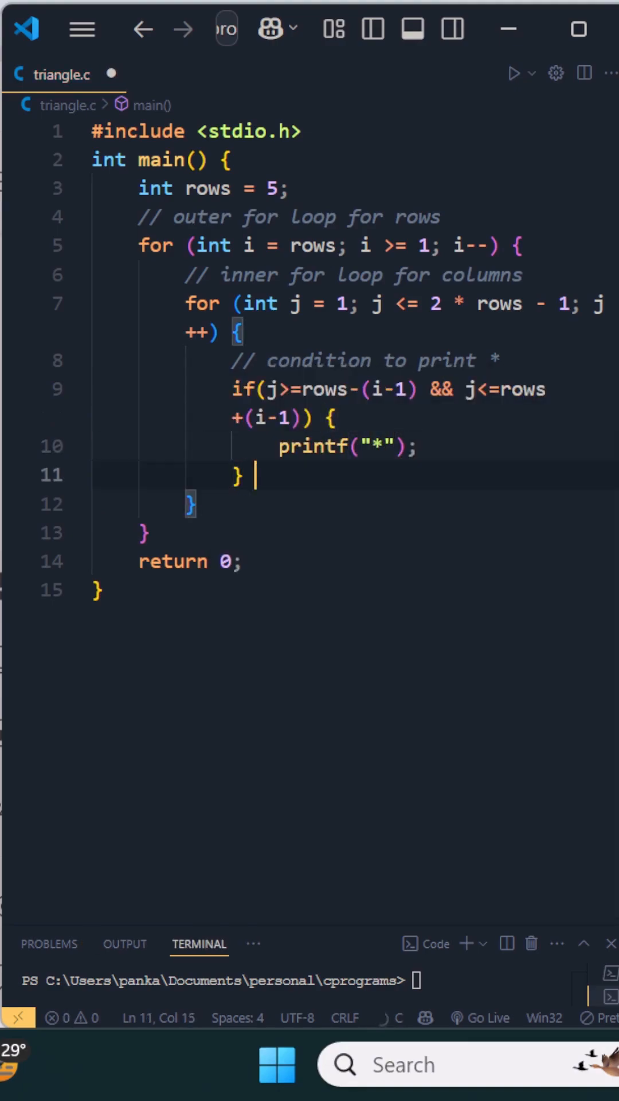
pyautogui.write('else {')
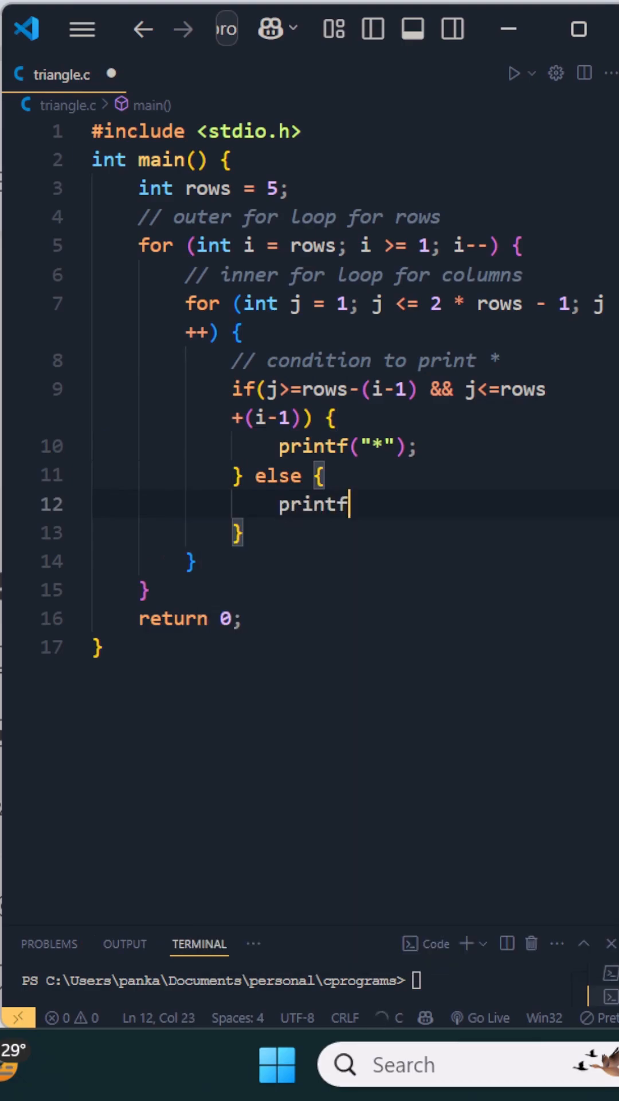
pyautogui.write('("  ");')
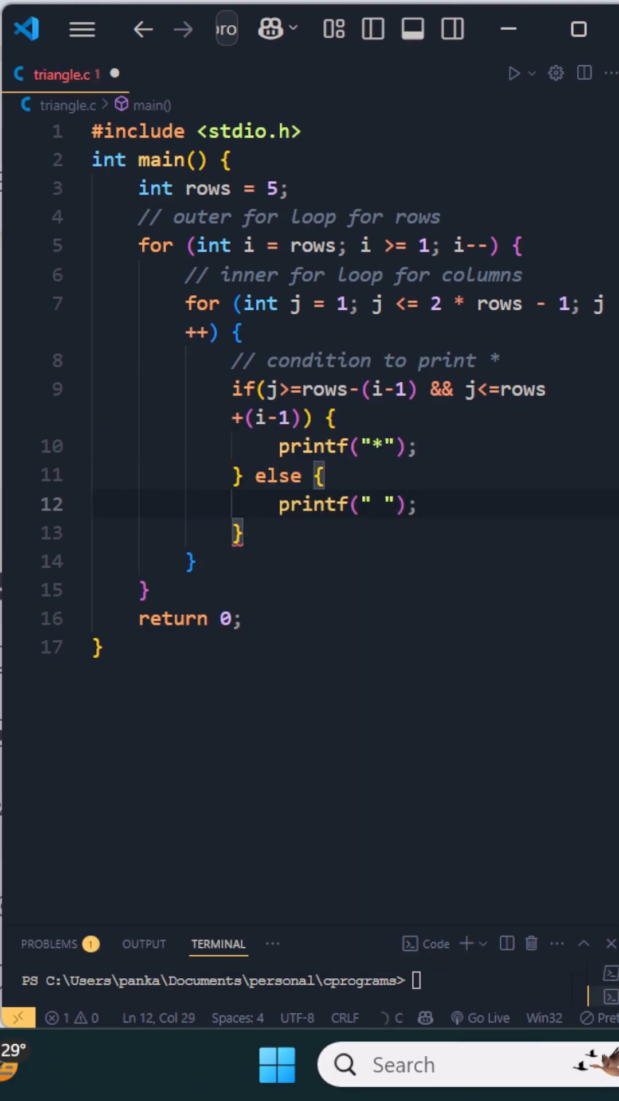